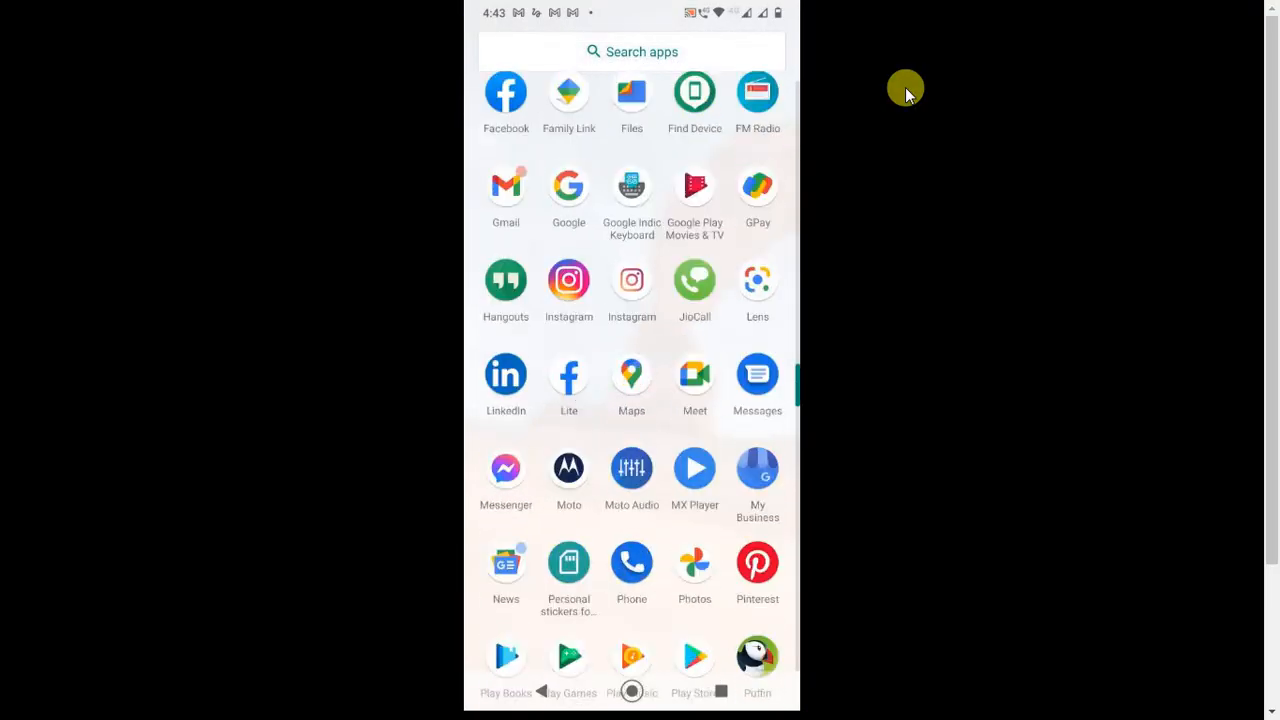
Search the app drawer for 'L' to find LinkedIn.
{"action": "type", "text": "L"}
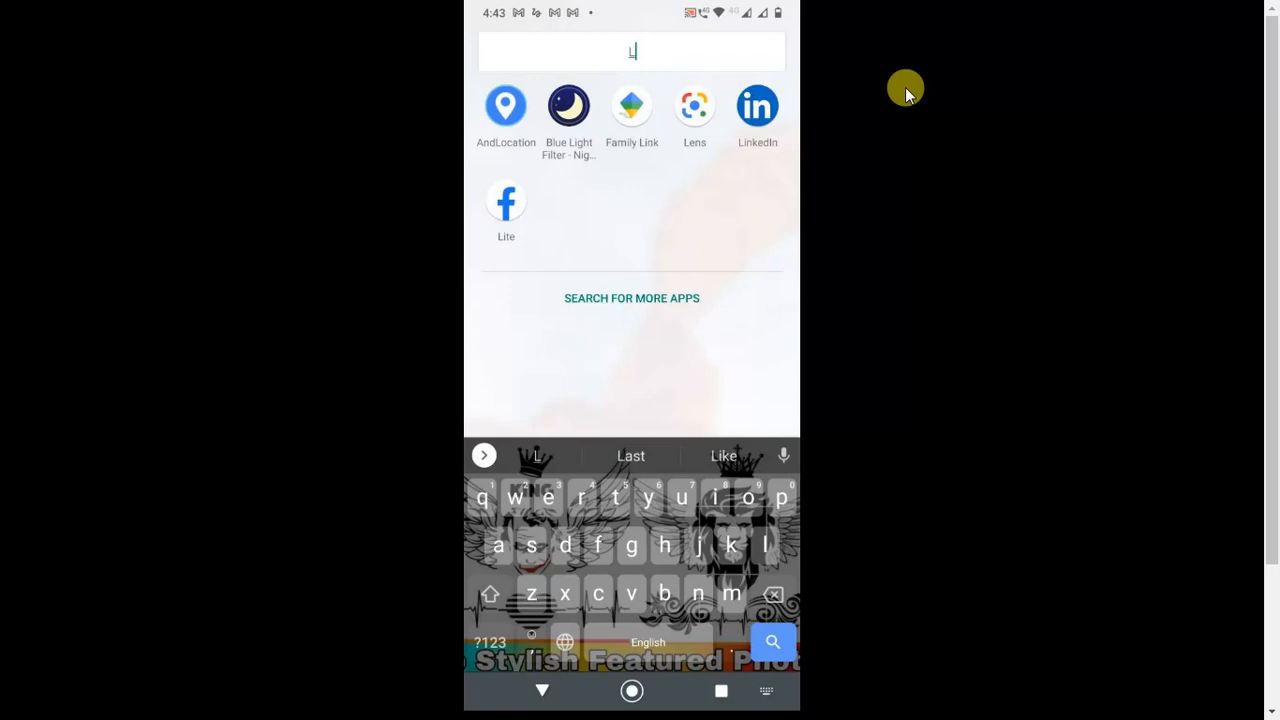
{"action": "mouse_move", "coordinate": [874, 60]}
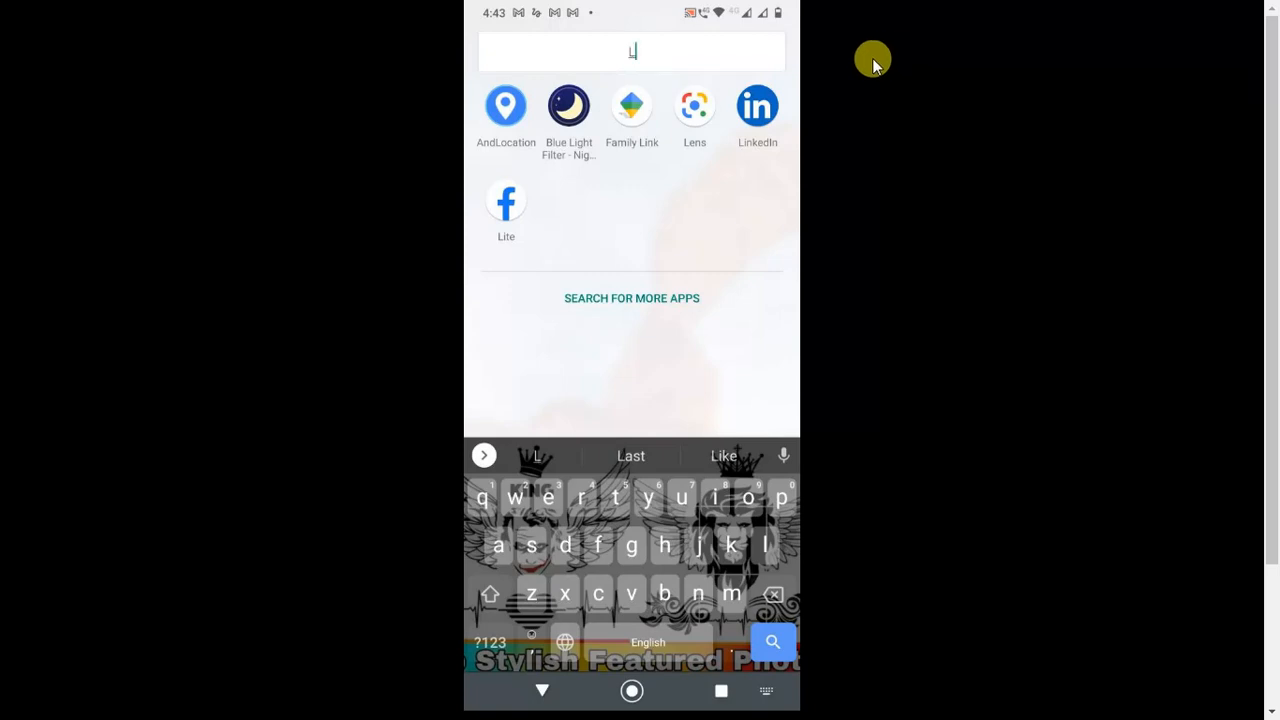
{"action": "mouse_move", "coordinate": [847, 78]}
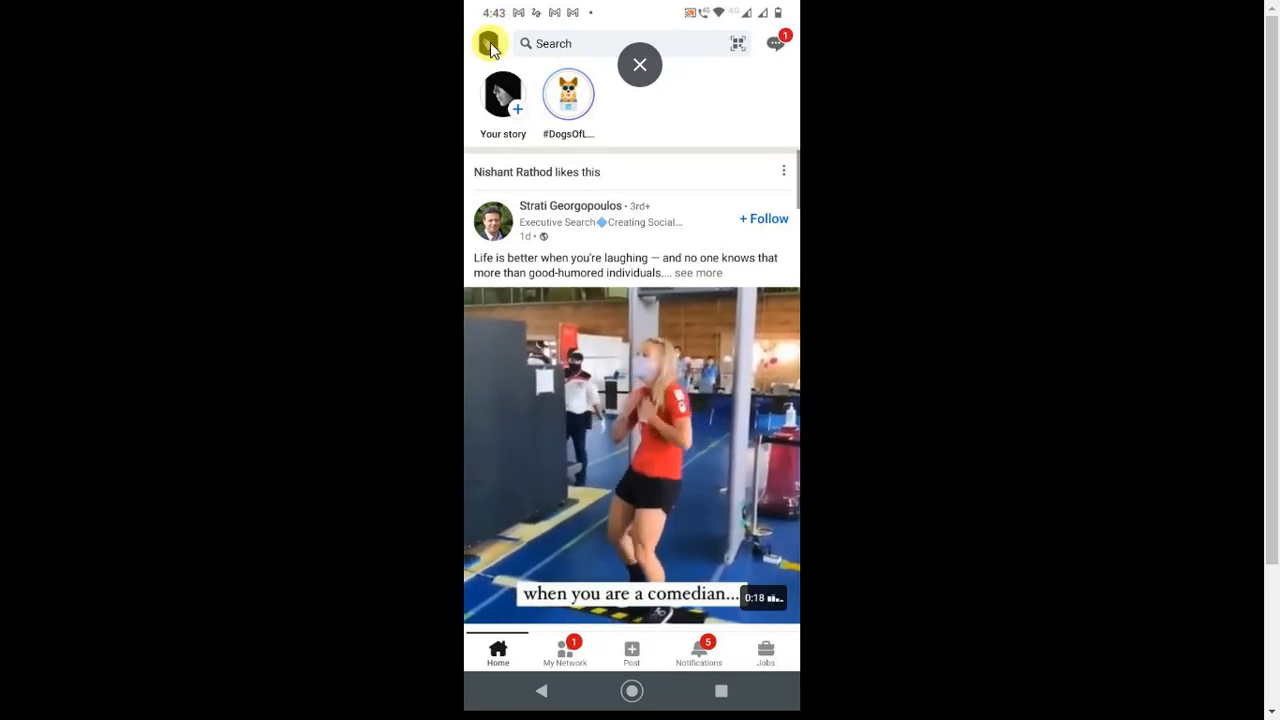
Open Settings from the profile side panel and browse its categories.
{"action": "left_click", "coordinate": [491, 44]}
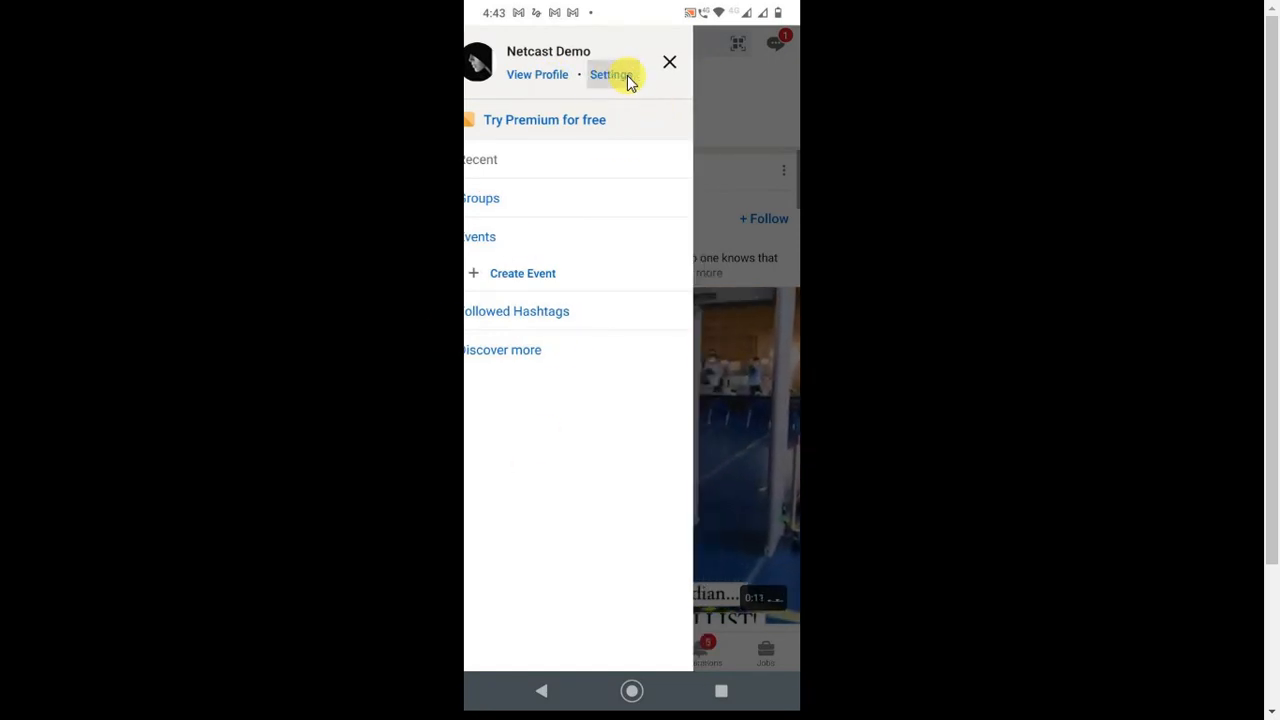
{"action": "left_click", "coordinate": [608, 74]}
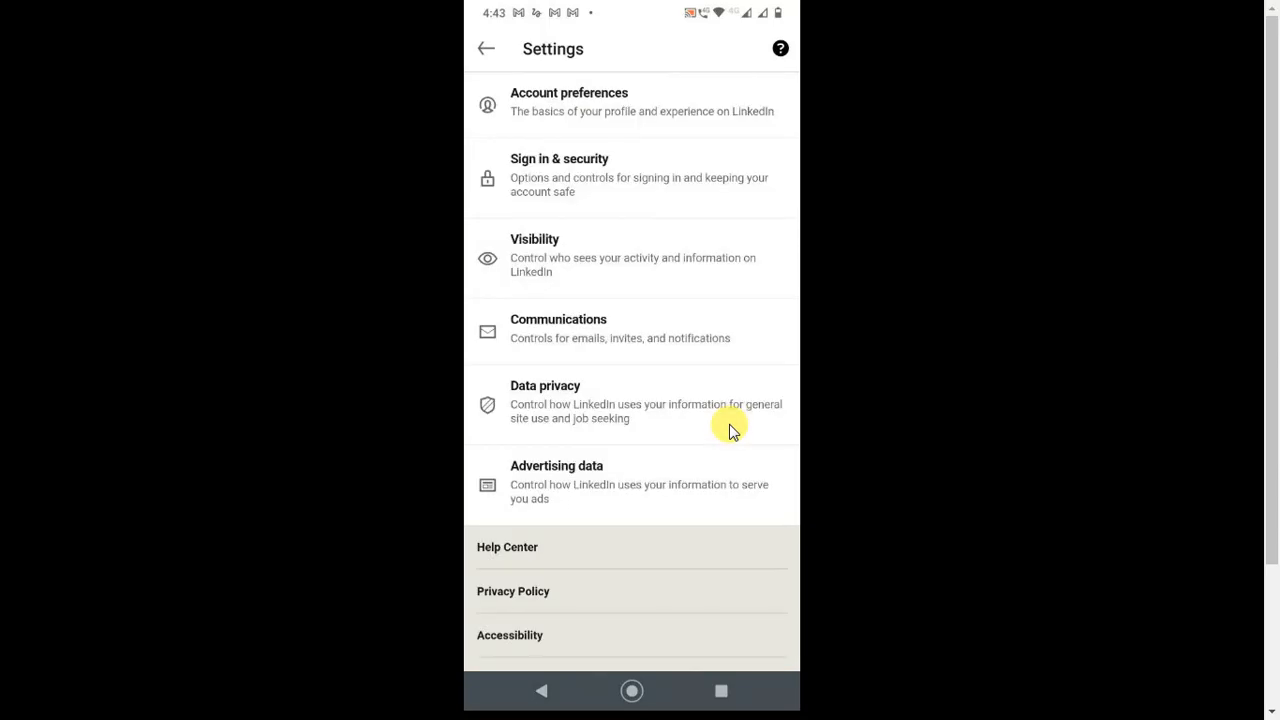
{"action": "scroll", "scroll_direction": "down", "scroll_amount": 3}
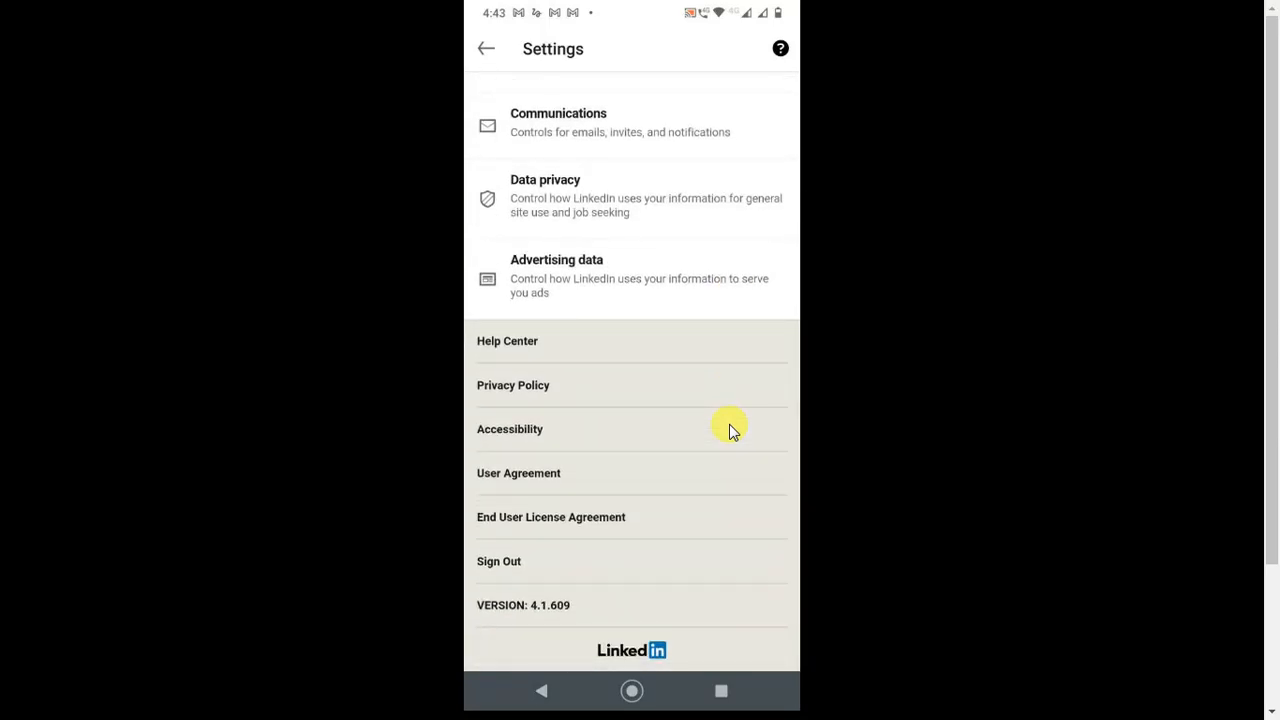
{"action": "mouse_move", "coordinate": [857, 587]}
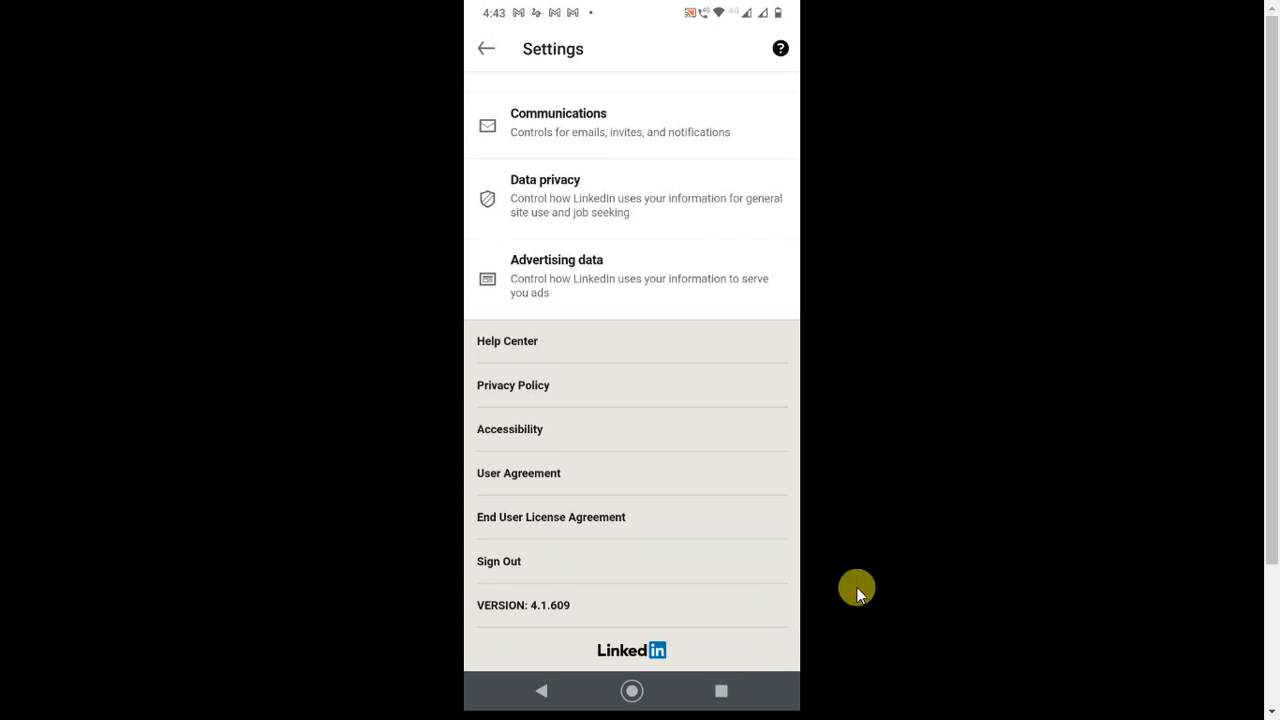
{"action": "scroll", "scroll_direction": "up", "scroll_amount": 3}
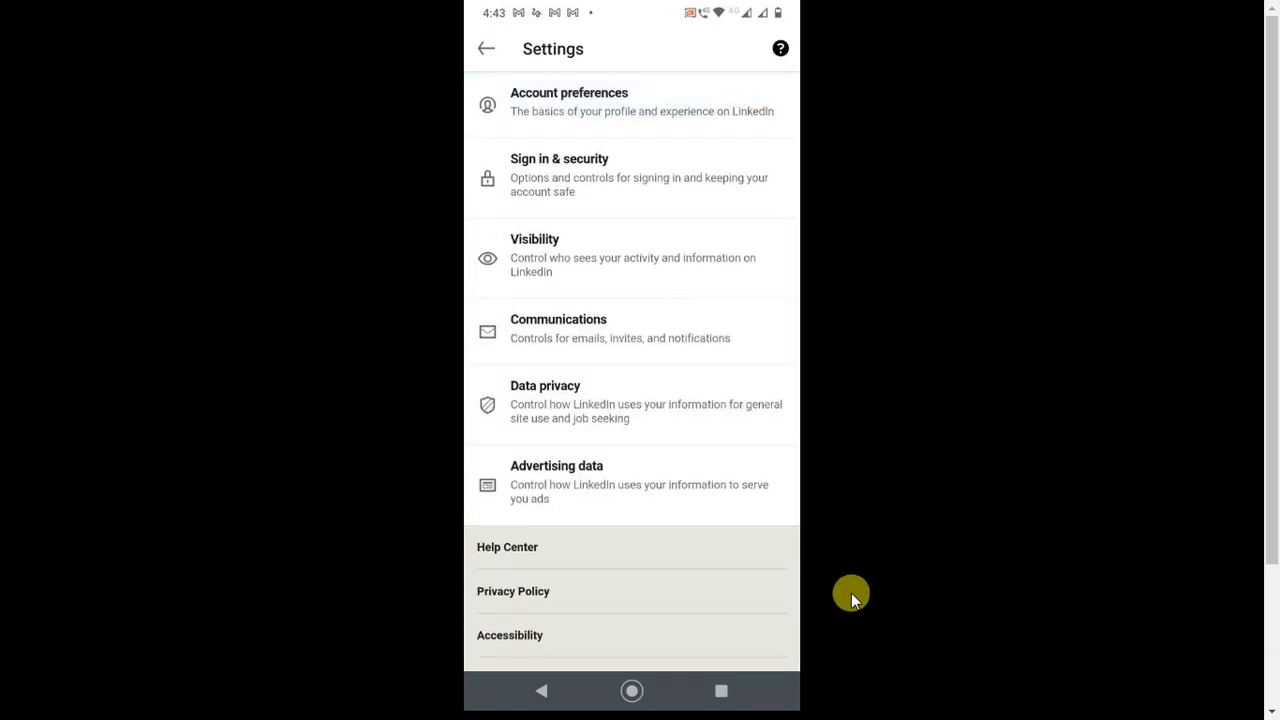
{"action": "mouse_move", "coordinate": [592, 111]}
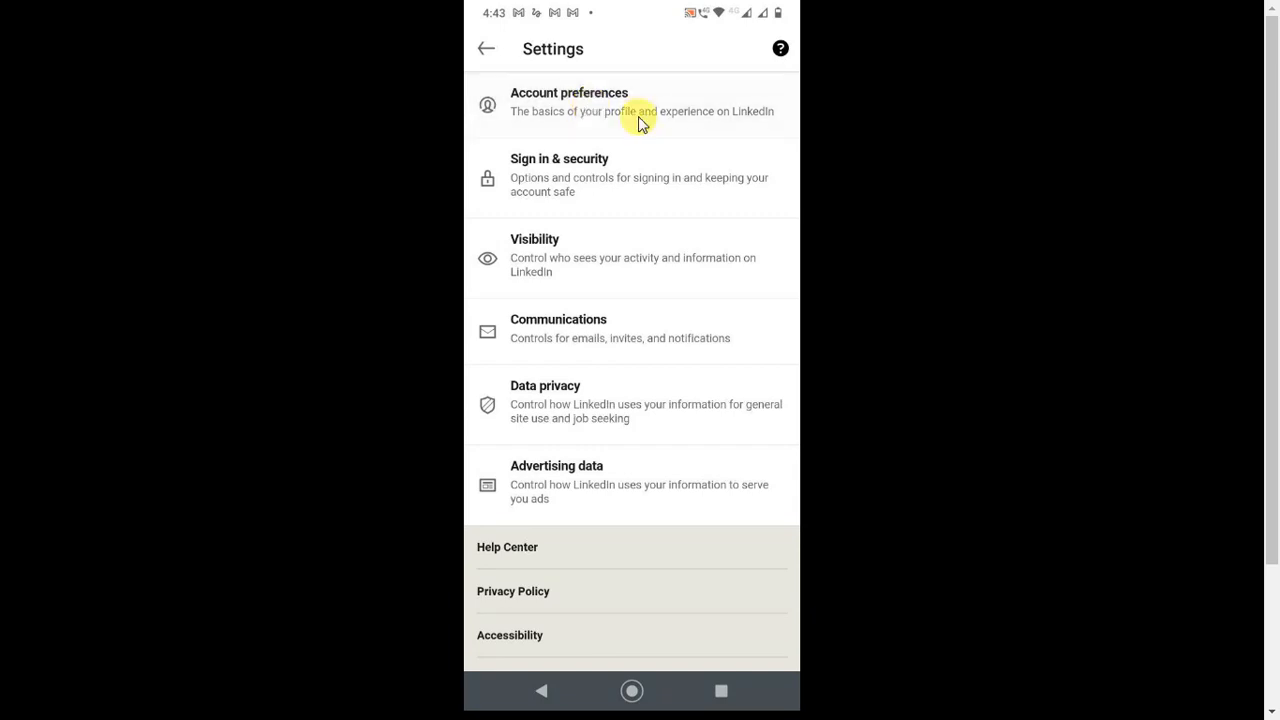
Open Account preferences and scroll to the Account management section.
{"action": "left_click", "coordinate": [599, 105]}
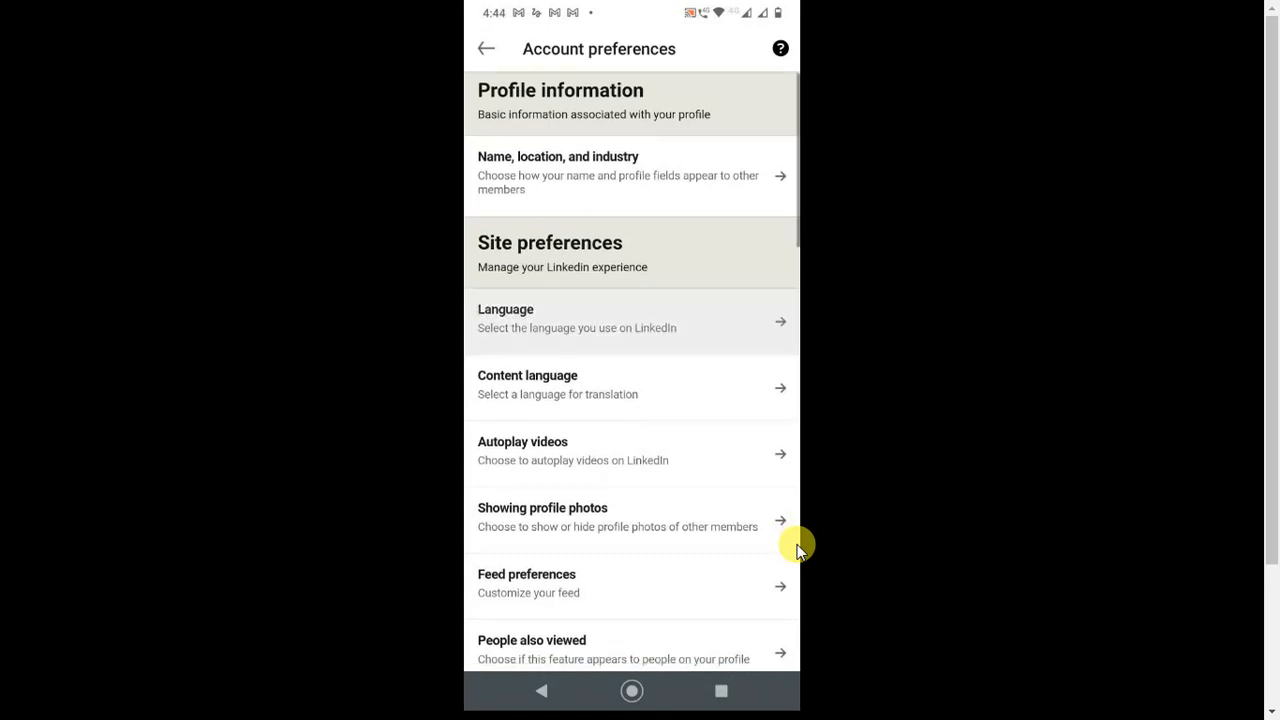
{"action": "scroll", "scroll_direction": "down", "scroll_amount": 3}
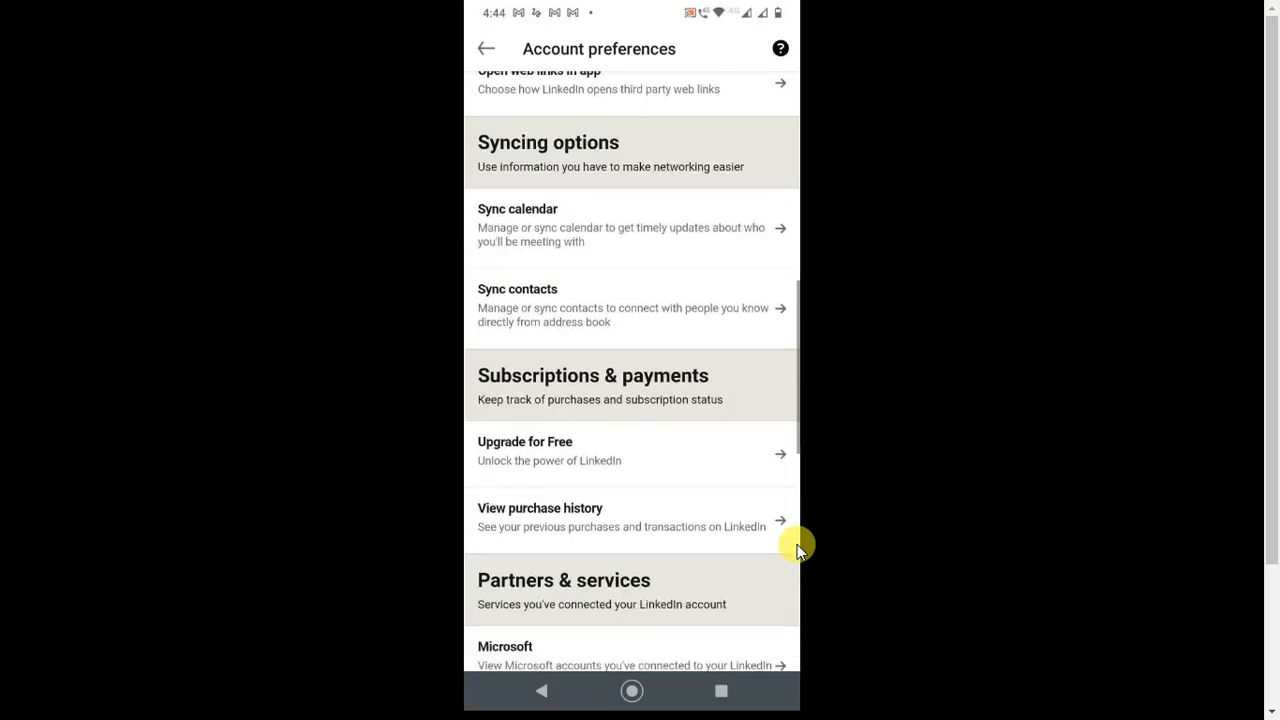
{"action": "scroll", "scroll_direction": "down", "scroll_amount": 3}
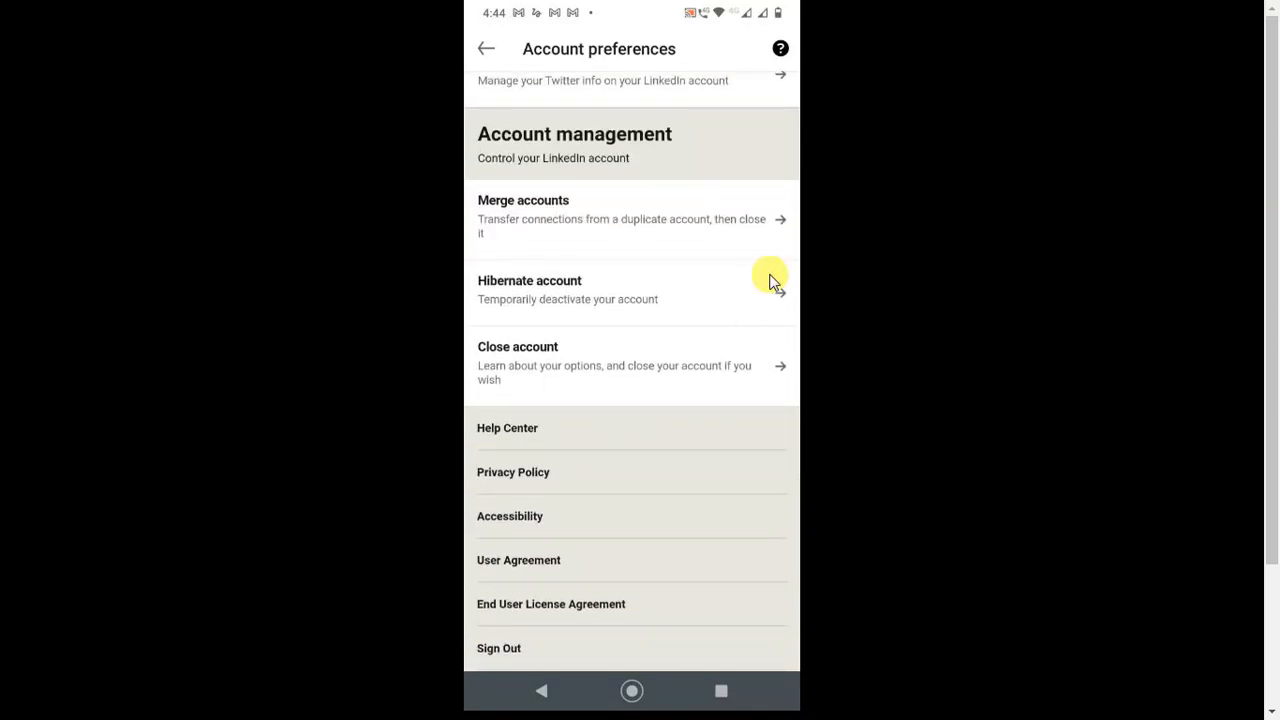
{"action": "mouse_move", "coordinate": [647, 288]}
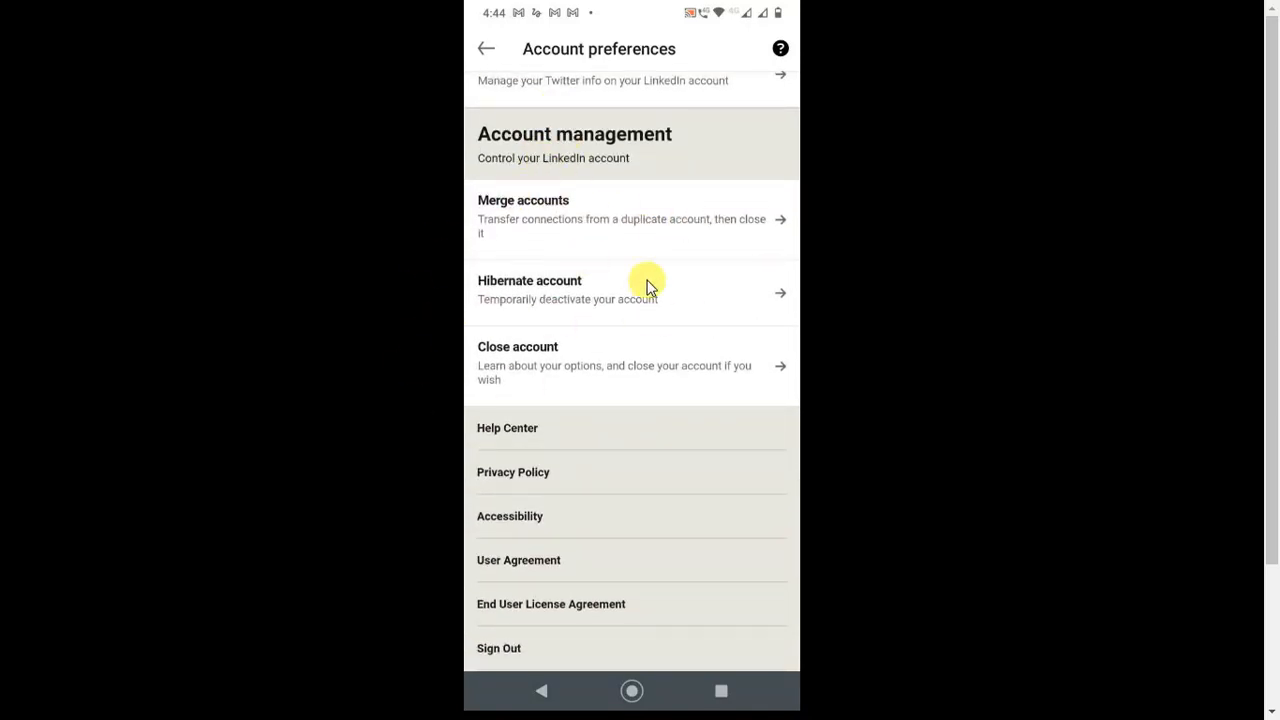
{"action": "mouse_move", "coordinate": [592, 211]}
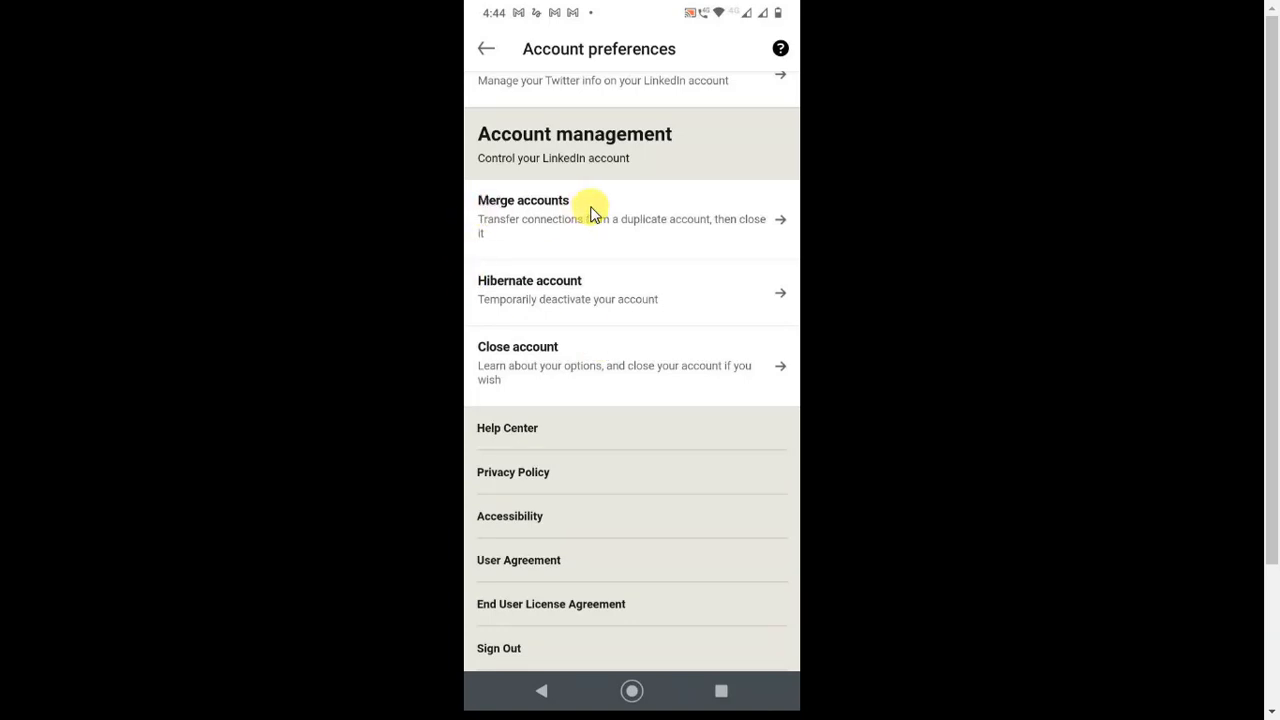
{"action": "mouse_move", "coordinate": [583, 228]}
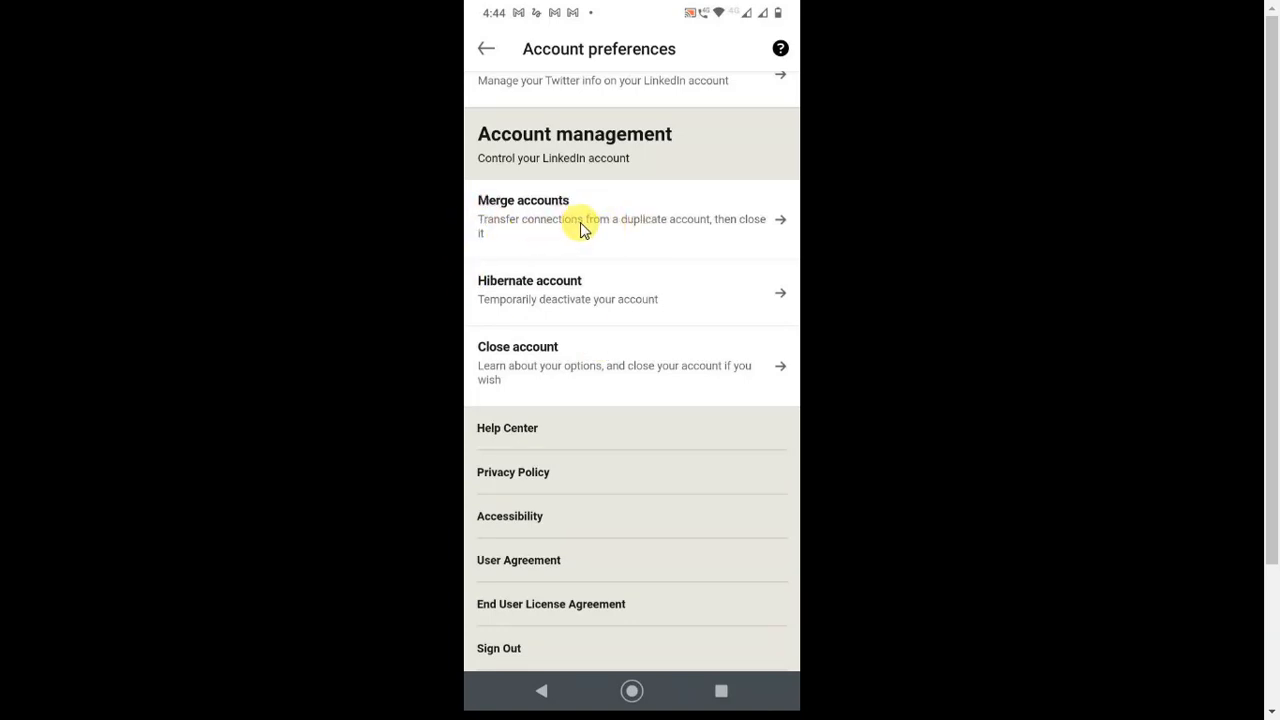
{"action": "mouse_move", "coordinate": [564, 234]}
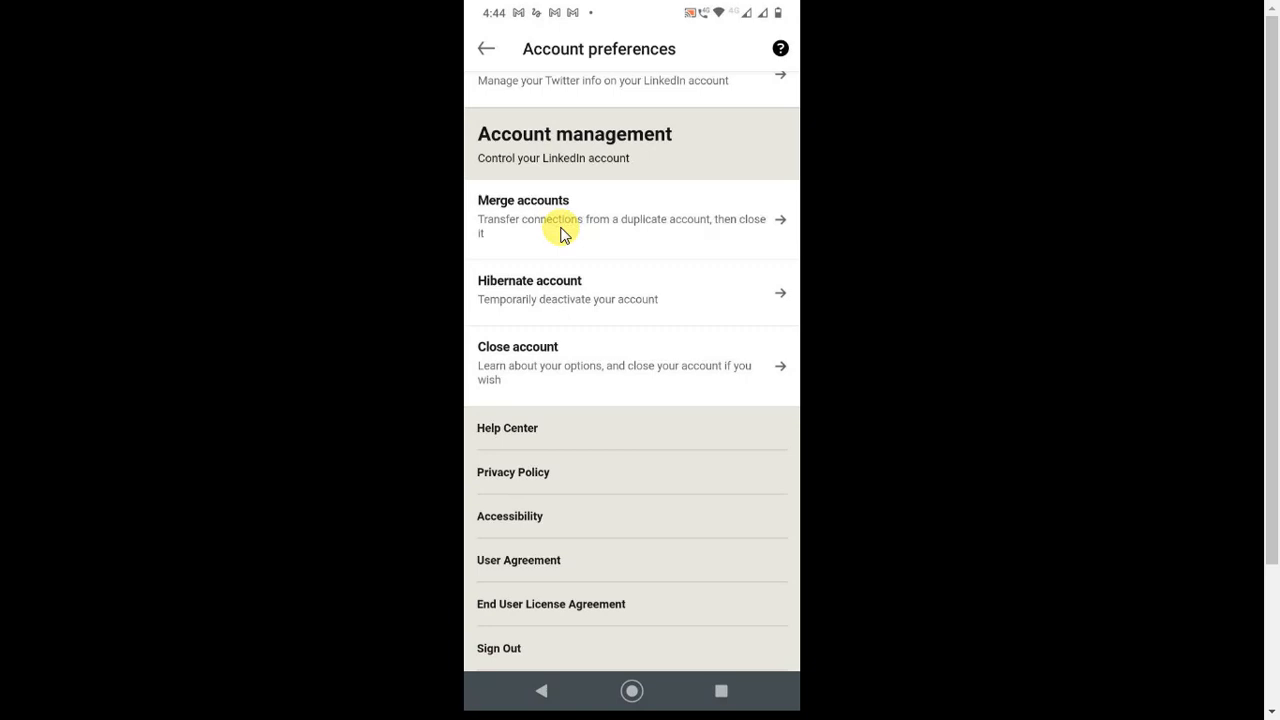
{"action": "mouse_move", "coordinate": [595, 230]}
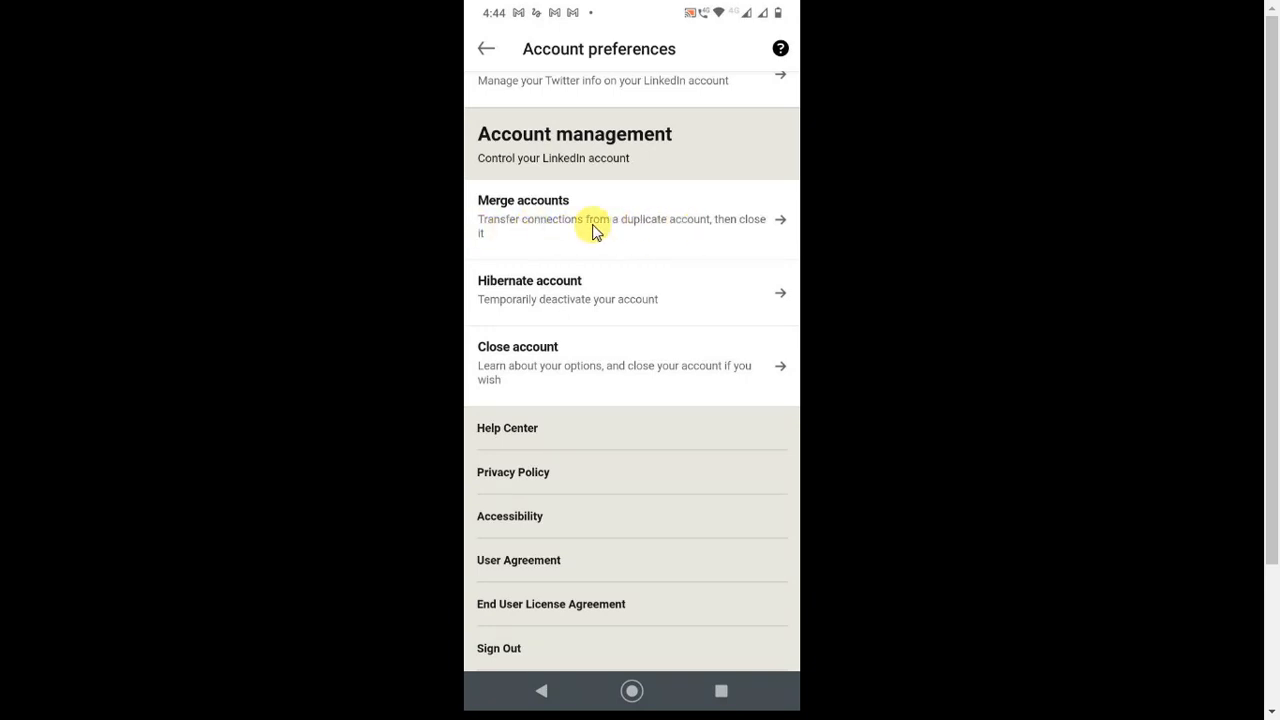
{"action": "mouse_move", "coordinate": [490, 311]}
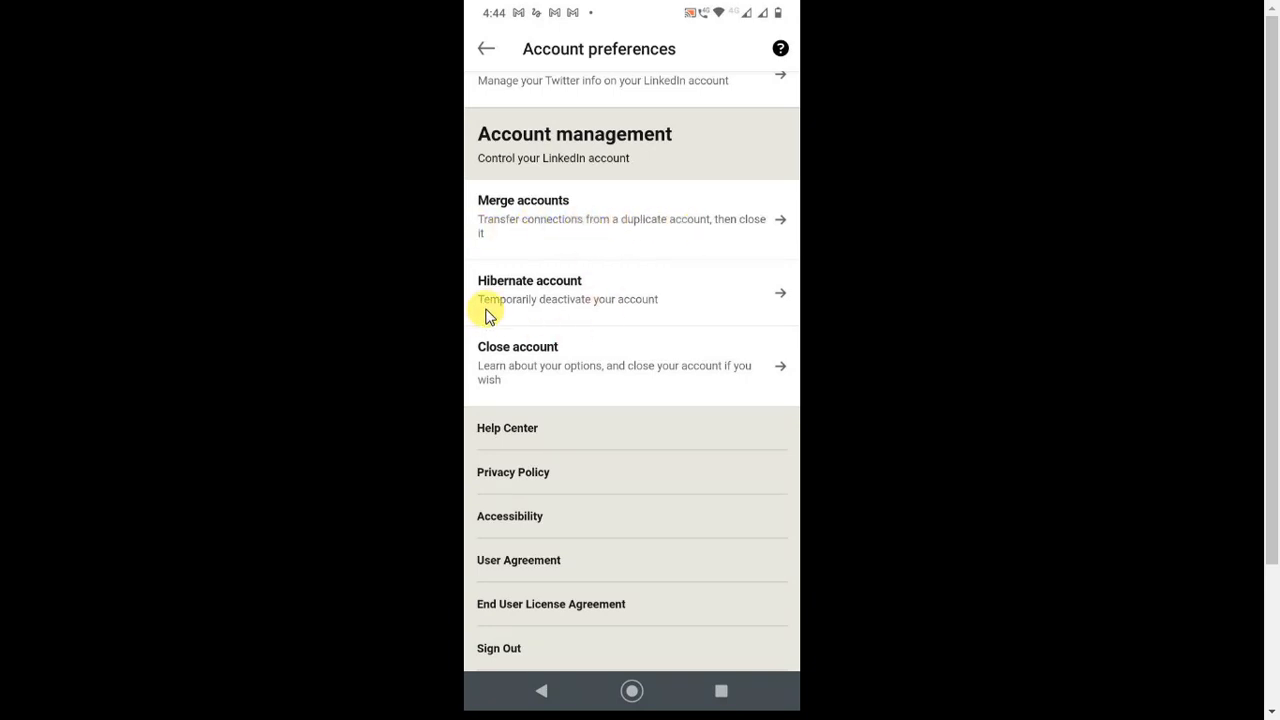
{"action": "mouse_move", "coordinate": [578, 313]}
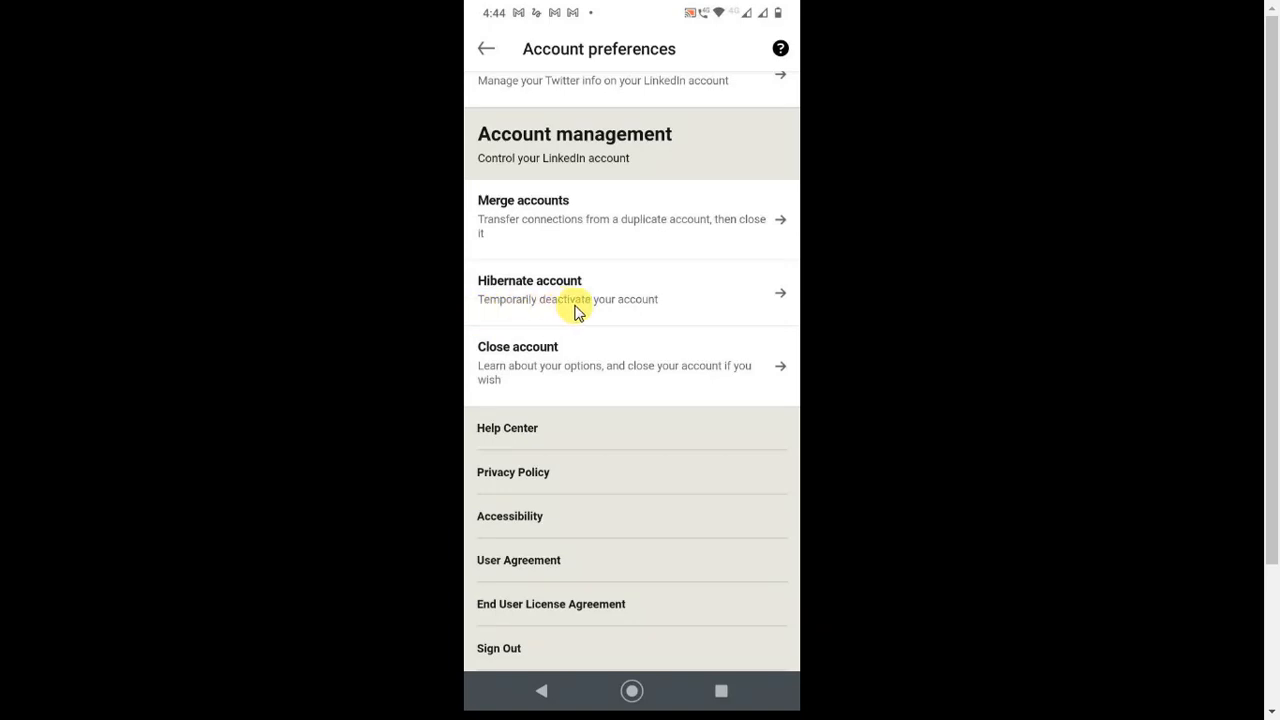
{"action": "mouse_move", "coordinate": [647, 311]}
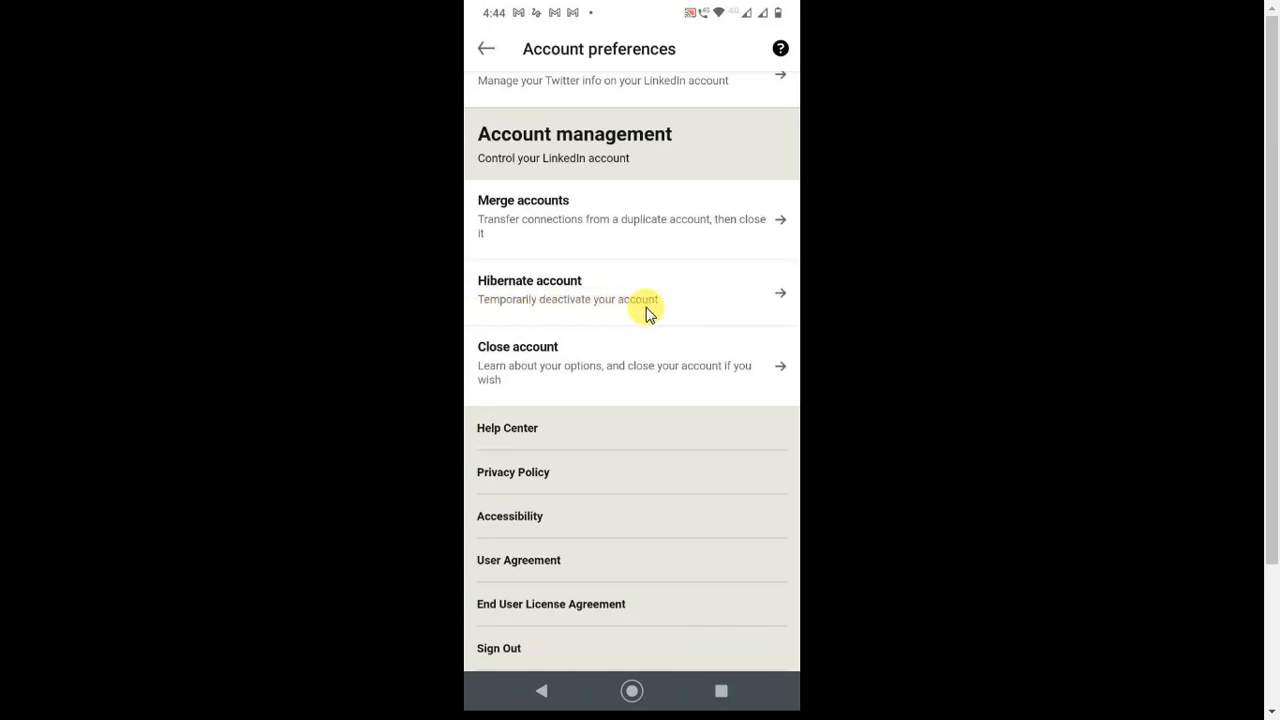
{"action": "mouse_move", "coordinate": [486, 378]}
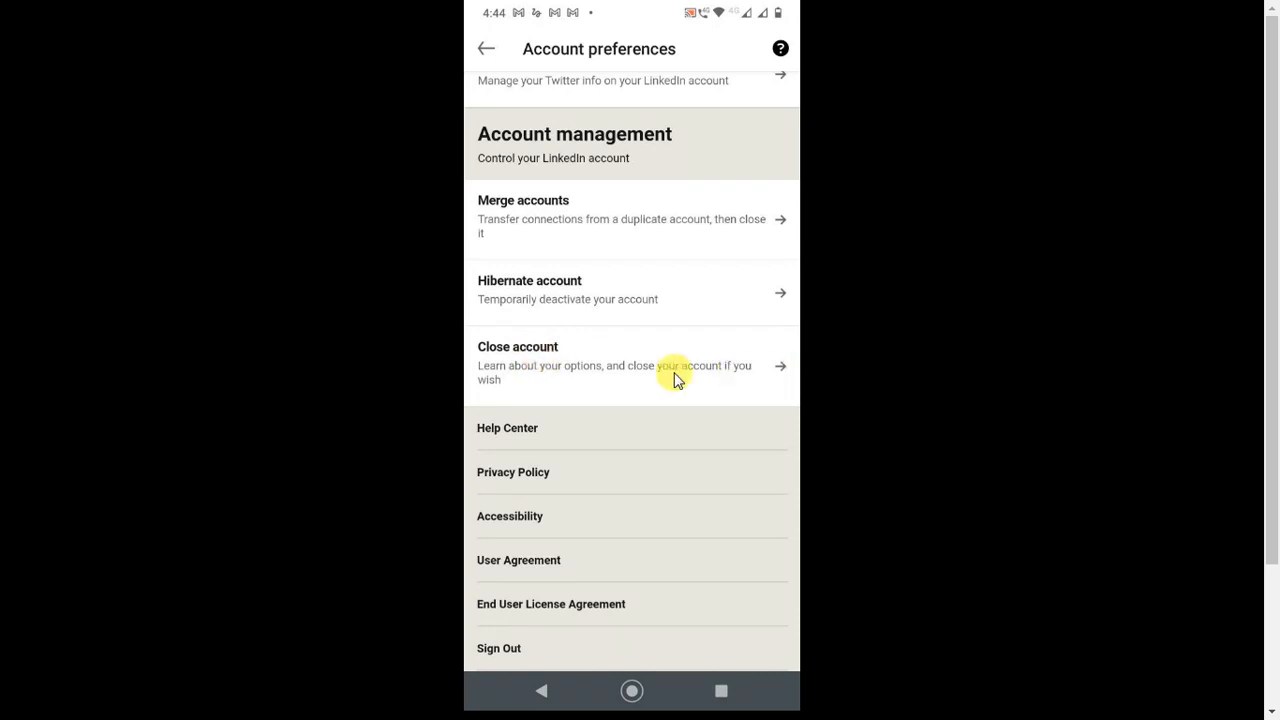
{"action": "mouse_move", "coordinate": [608, 365]}
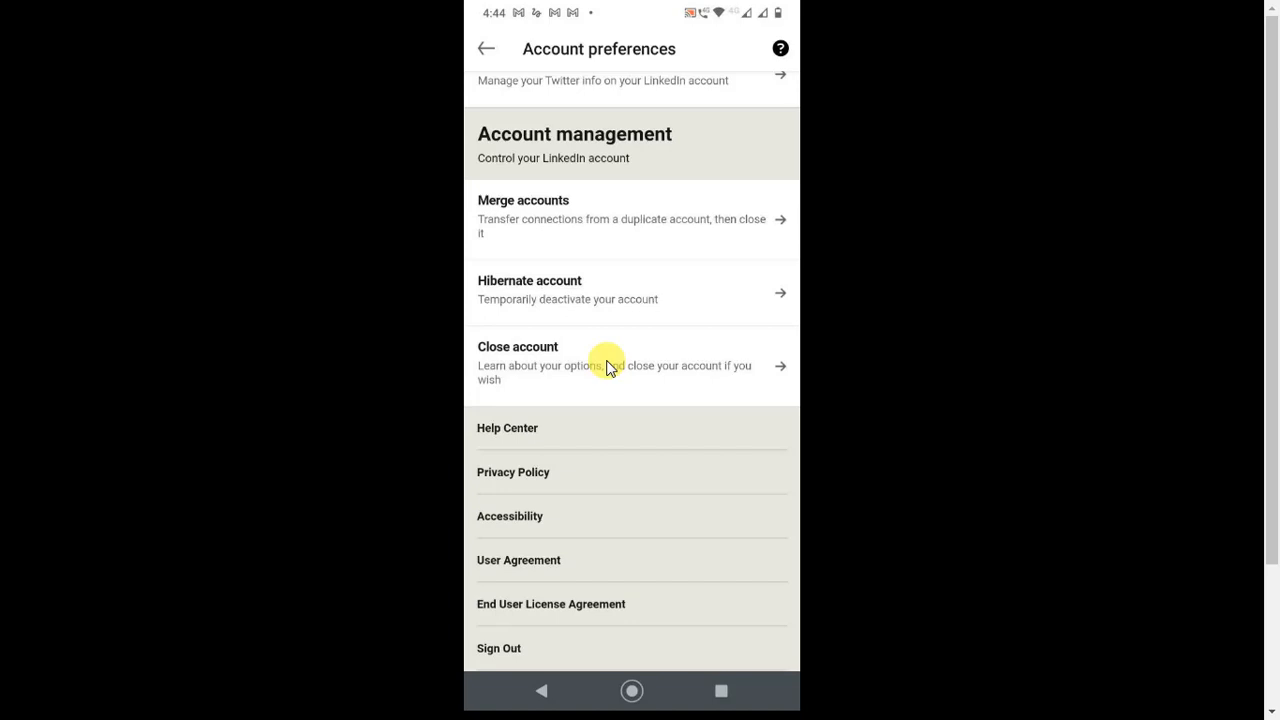
Start Close account and continue past the 'sorry to see you go' screen.
{"action": "left_click", "coordinate": [608, 365]}
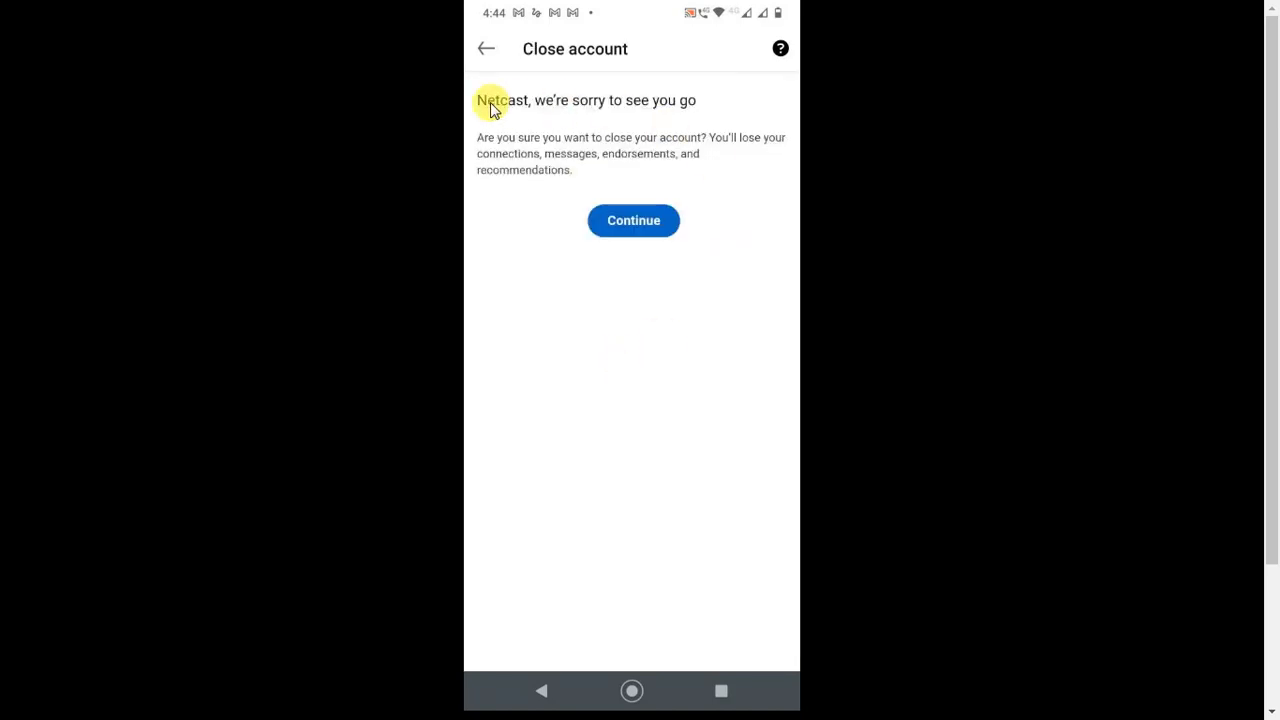
{"action": "mouse_move", "coordinate": [640, 145]}
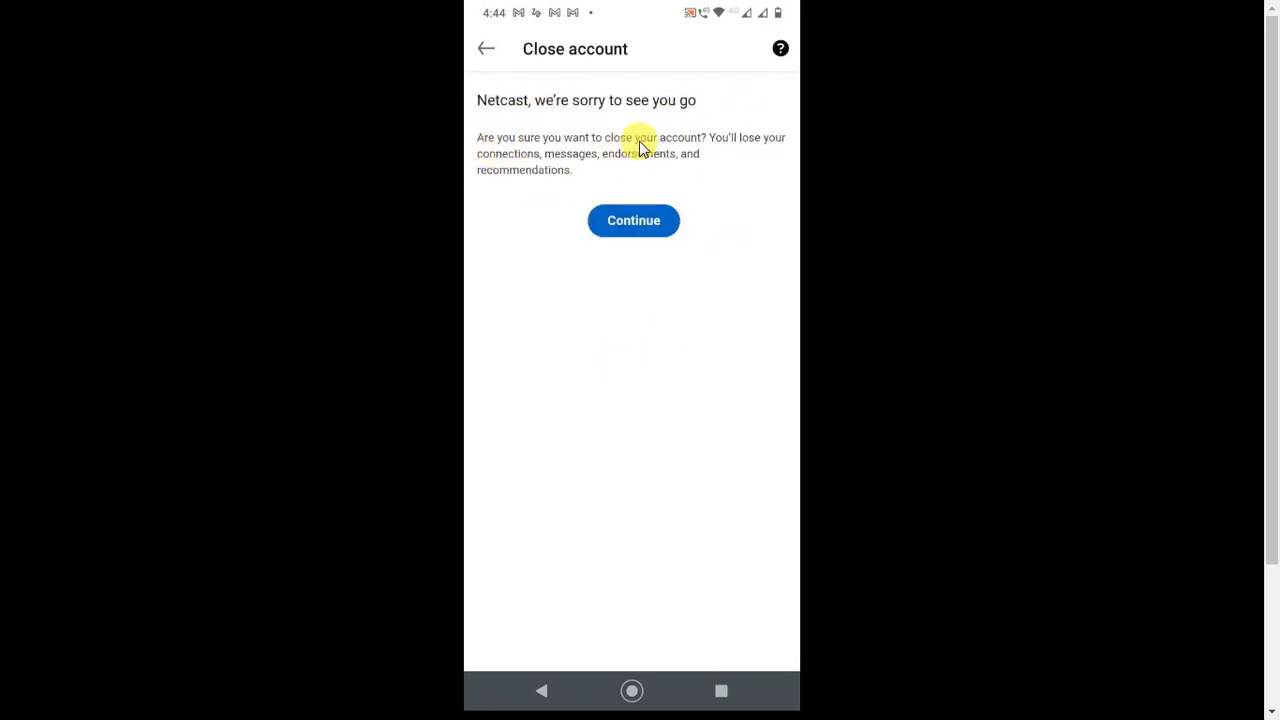
{"action": "mouse_move", "coordinate": [678, 115]}
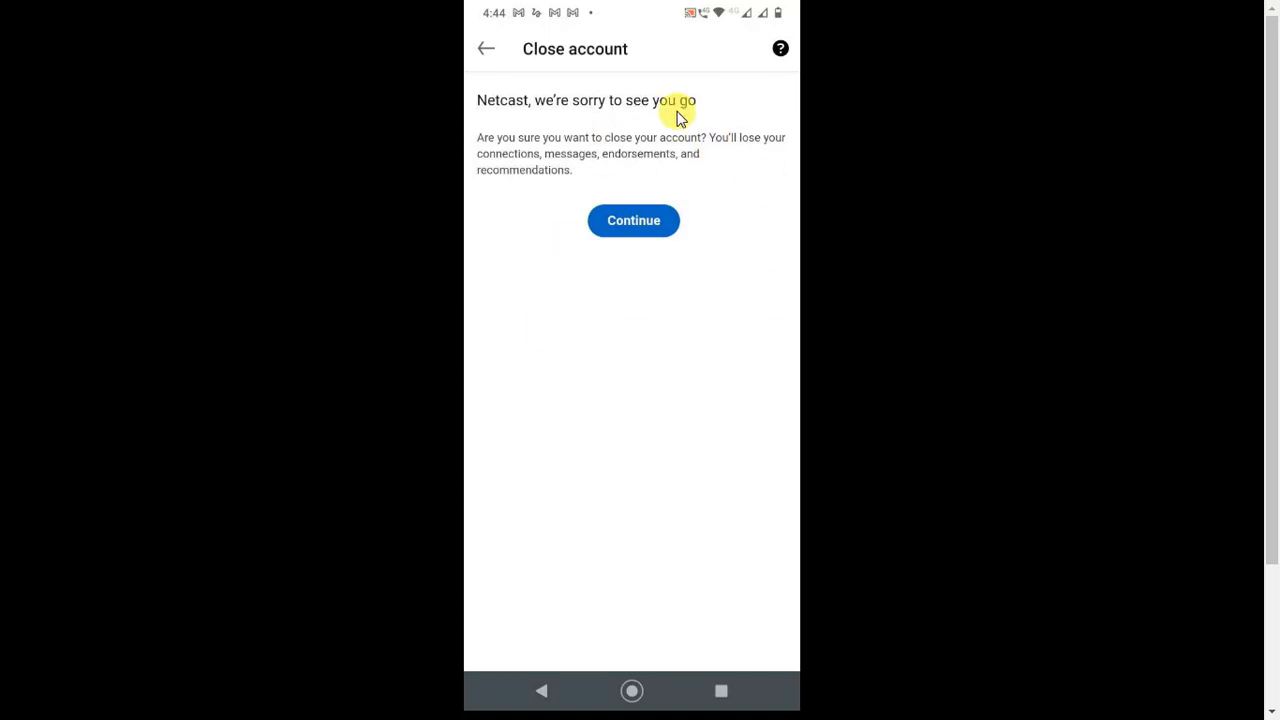
{"action": "mouse_move", "coordinate": [518, 158]}
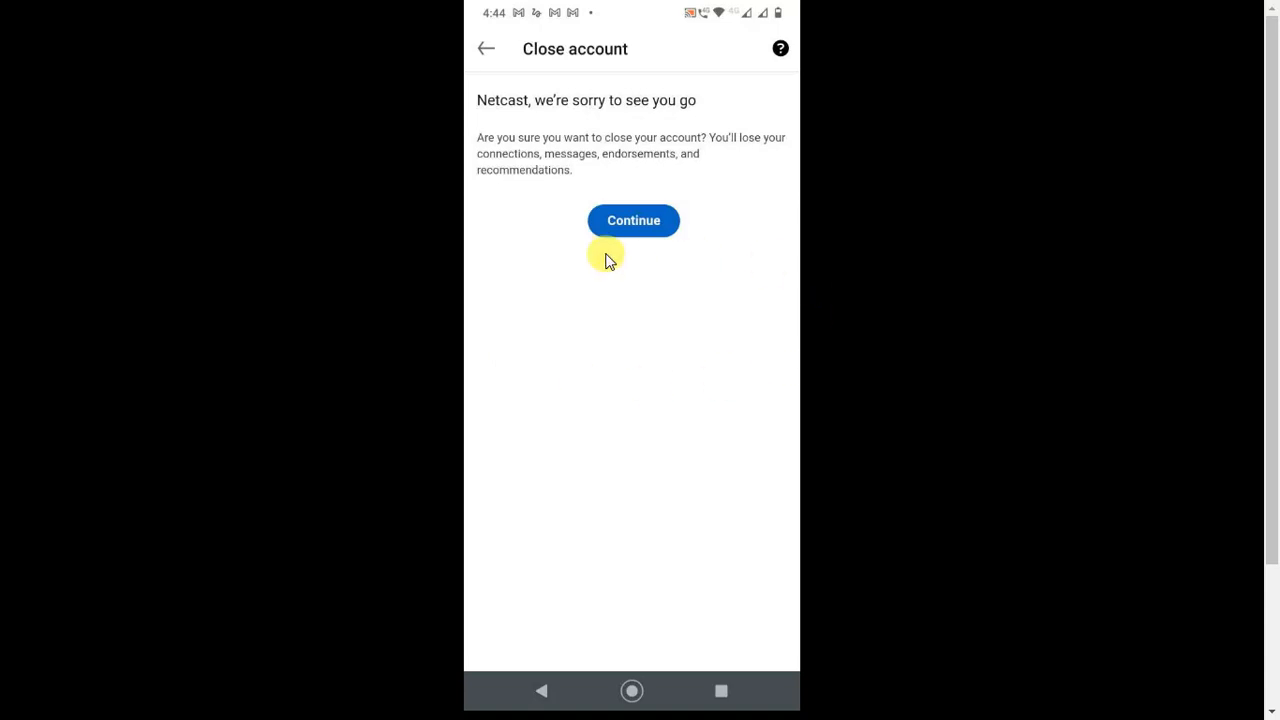
{"action": "left_click", "coordinate": [633, 220]}
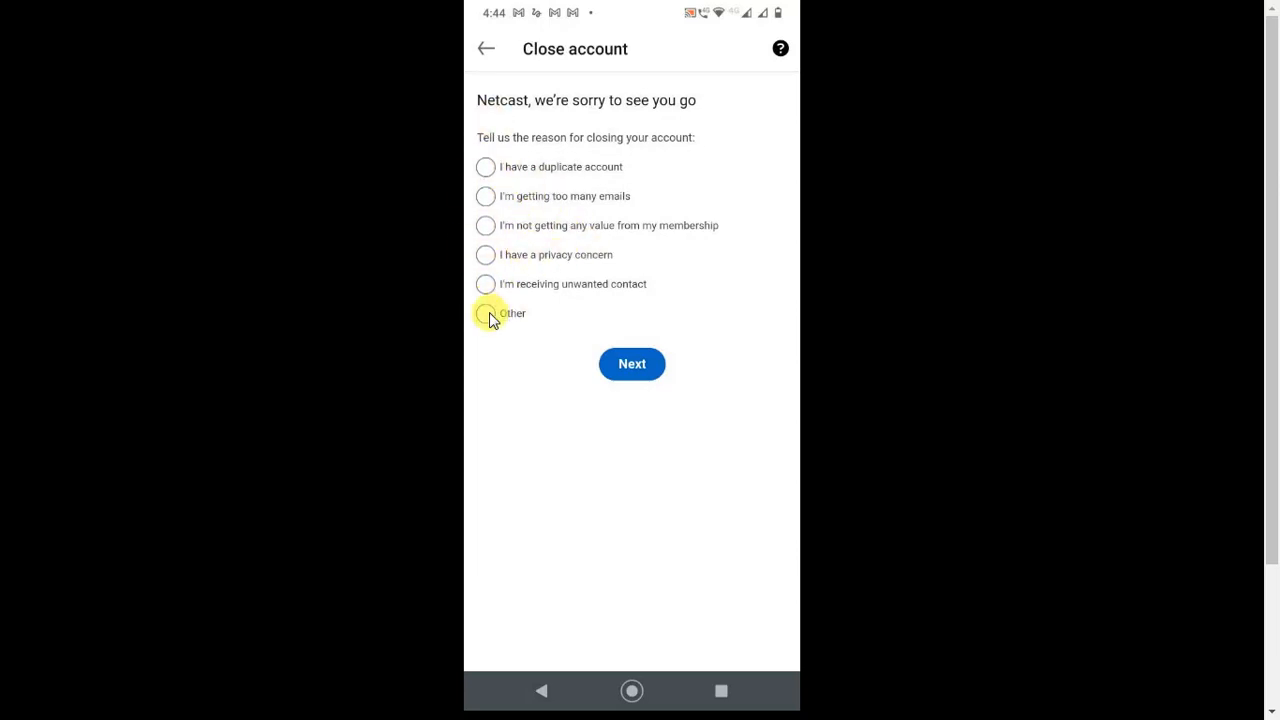
Choose 'Other' as the closing reason and go to the next page.
{"action": "left_click", "coordinate": [486, 313]}
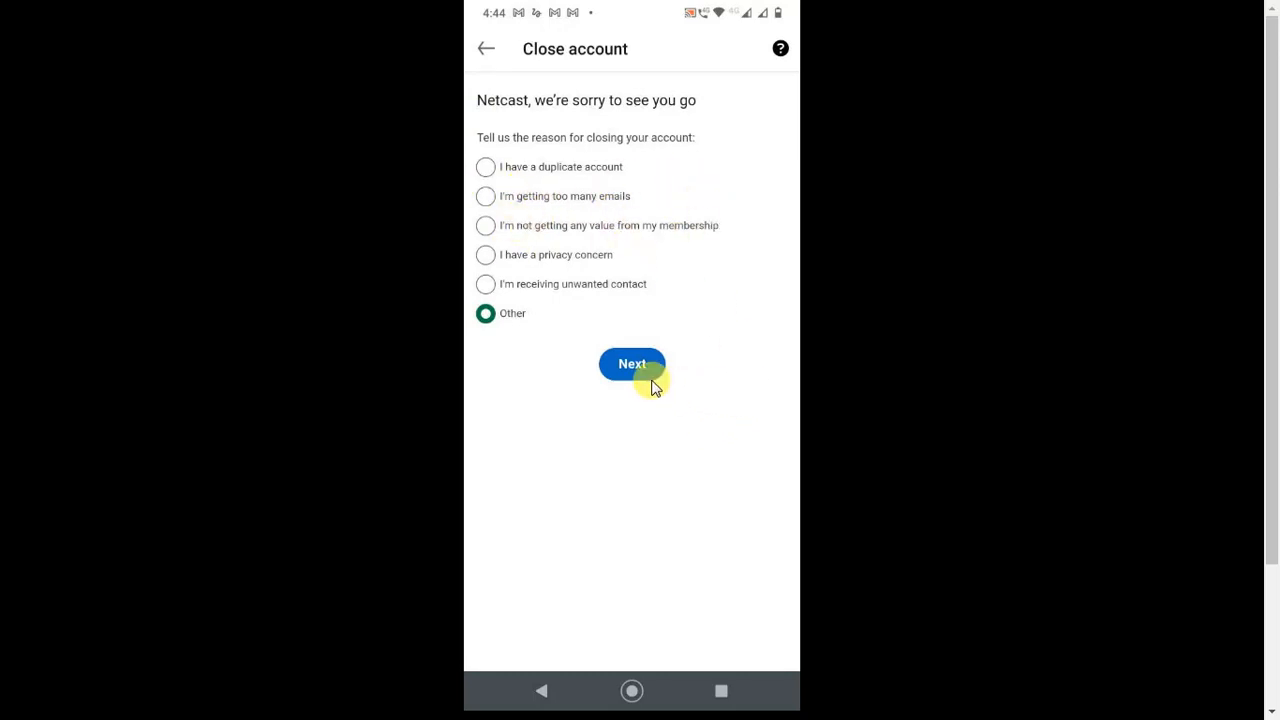
{"action": "left_click", "coordinate": [631, 364]}
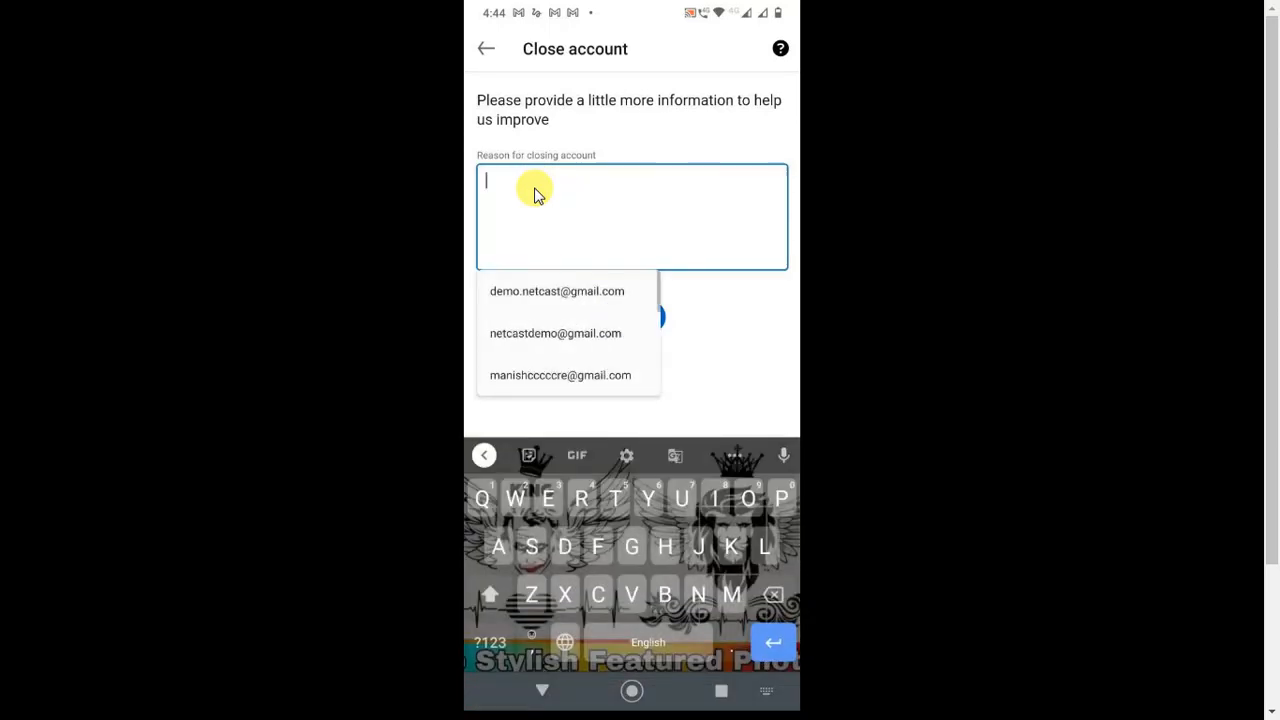
Type 'I have another acct.' as the reason for closing the account.
{"action": "type", "text": "O have"}
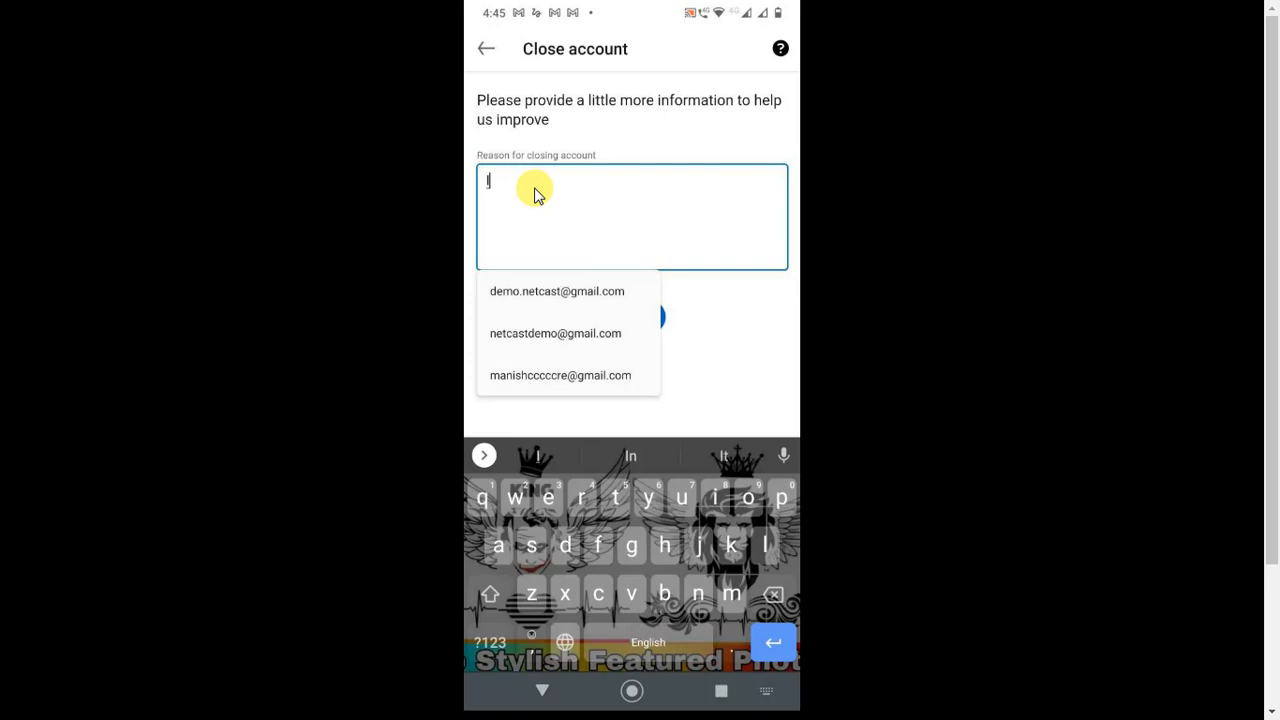
{"action": "type", "text": "I have nakt"}
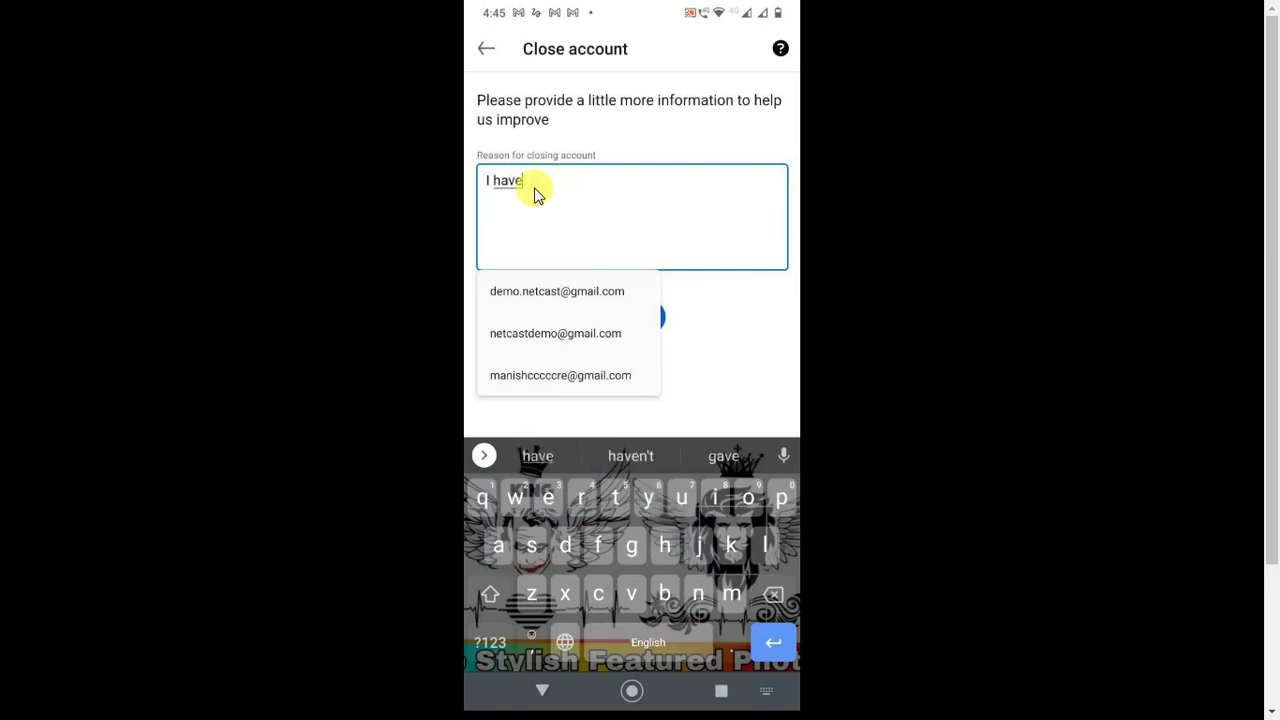
{"action": "type", "text": "another acct."}
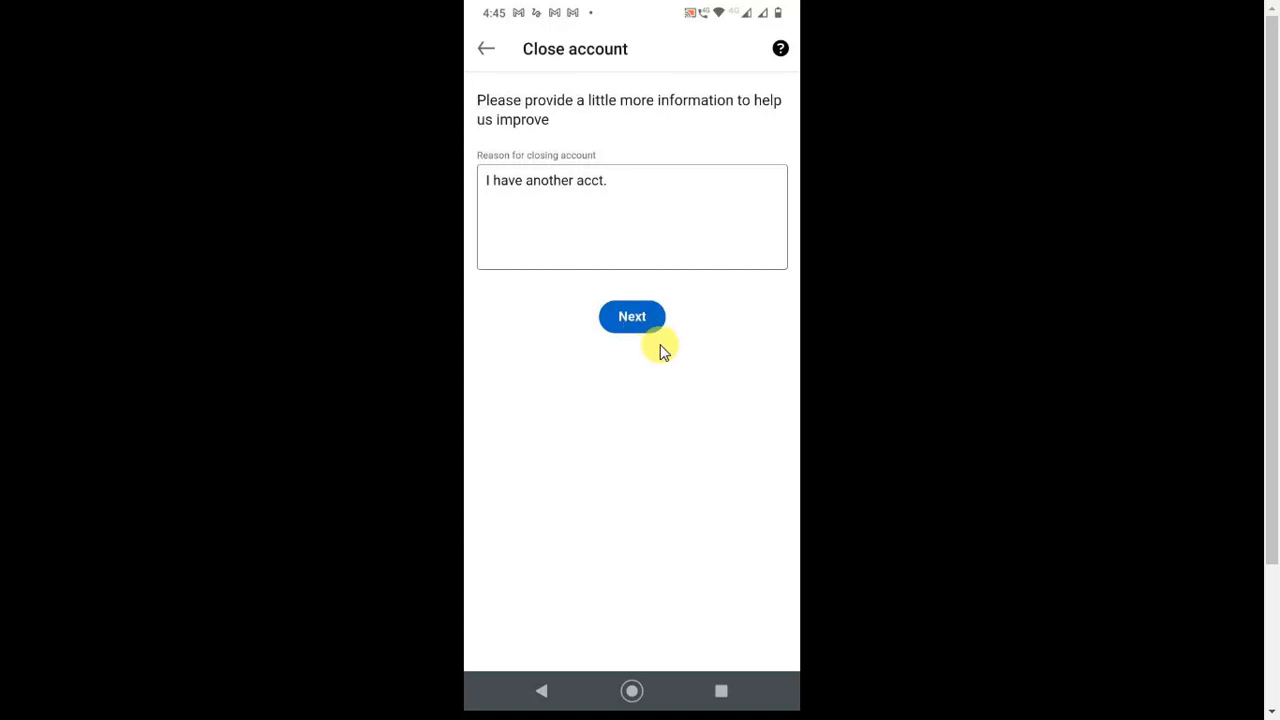
{"action": "mouse_move", "coordinate": [706, 282]}
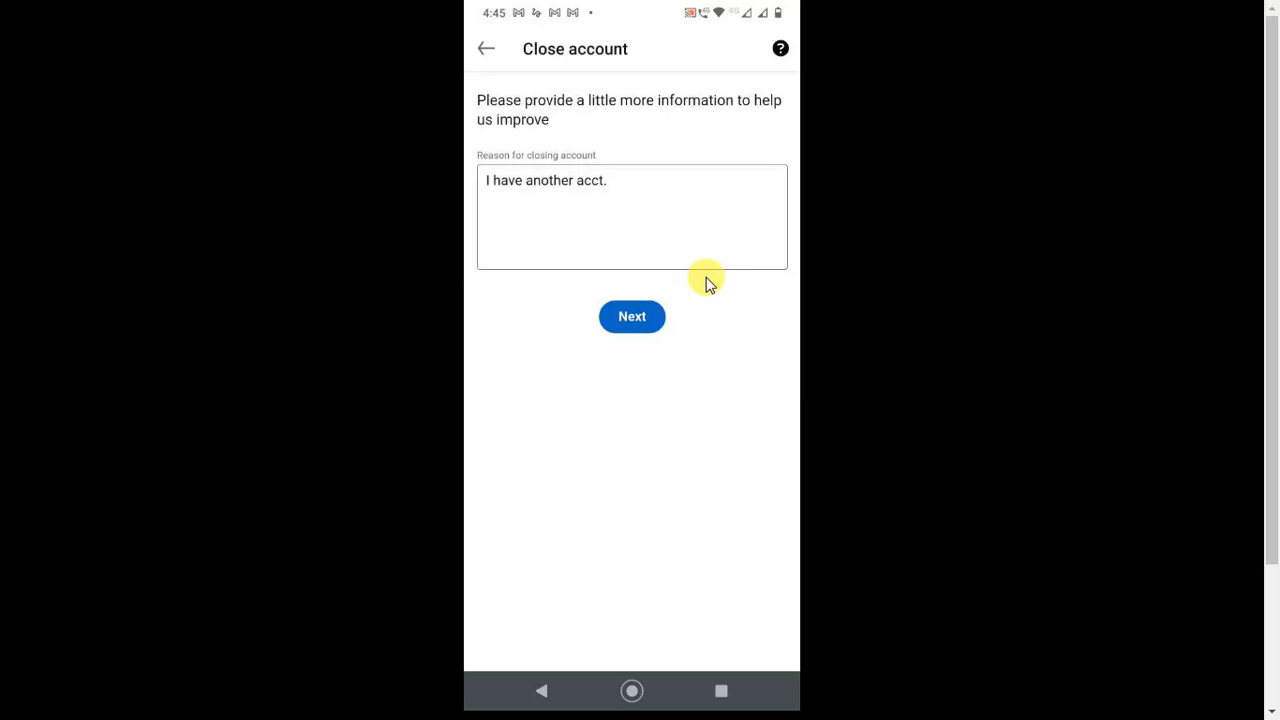
{"action": "mouse_move", "coordinate": [672, 429]}
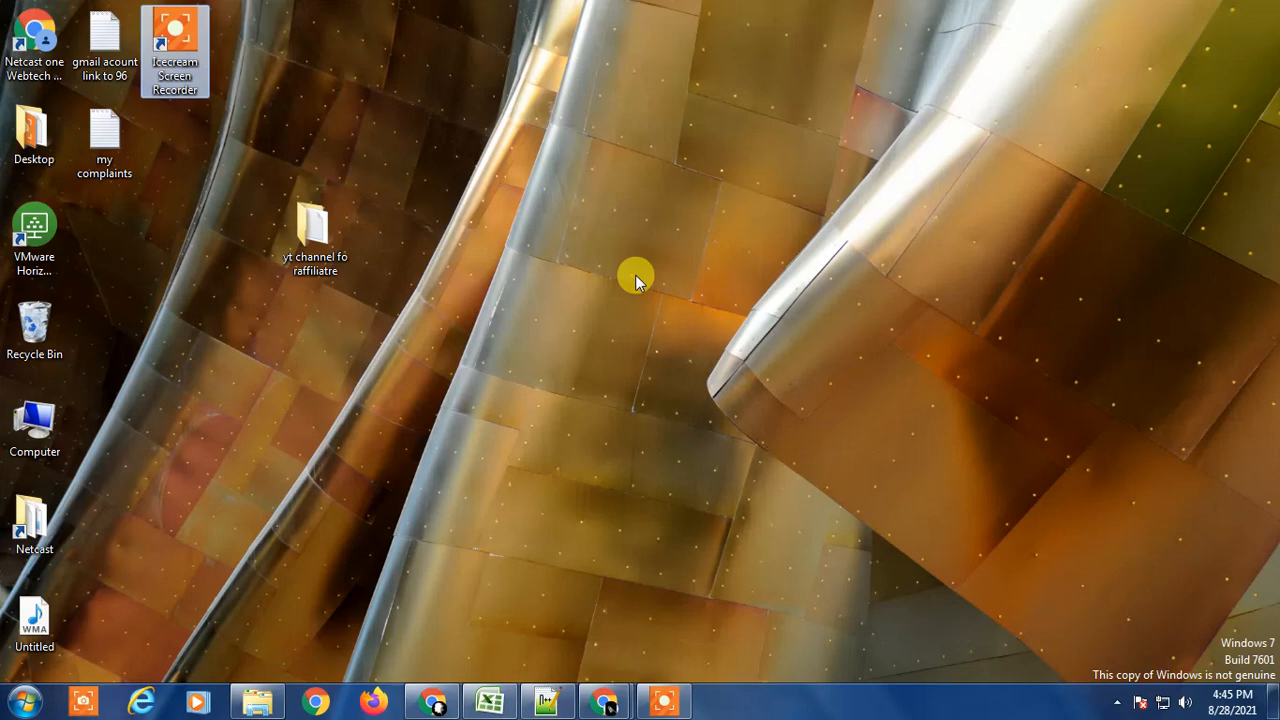
{"action": "mouse_move", "coordinate": [546, 222]}
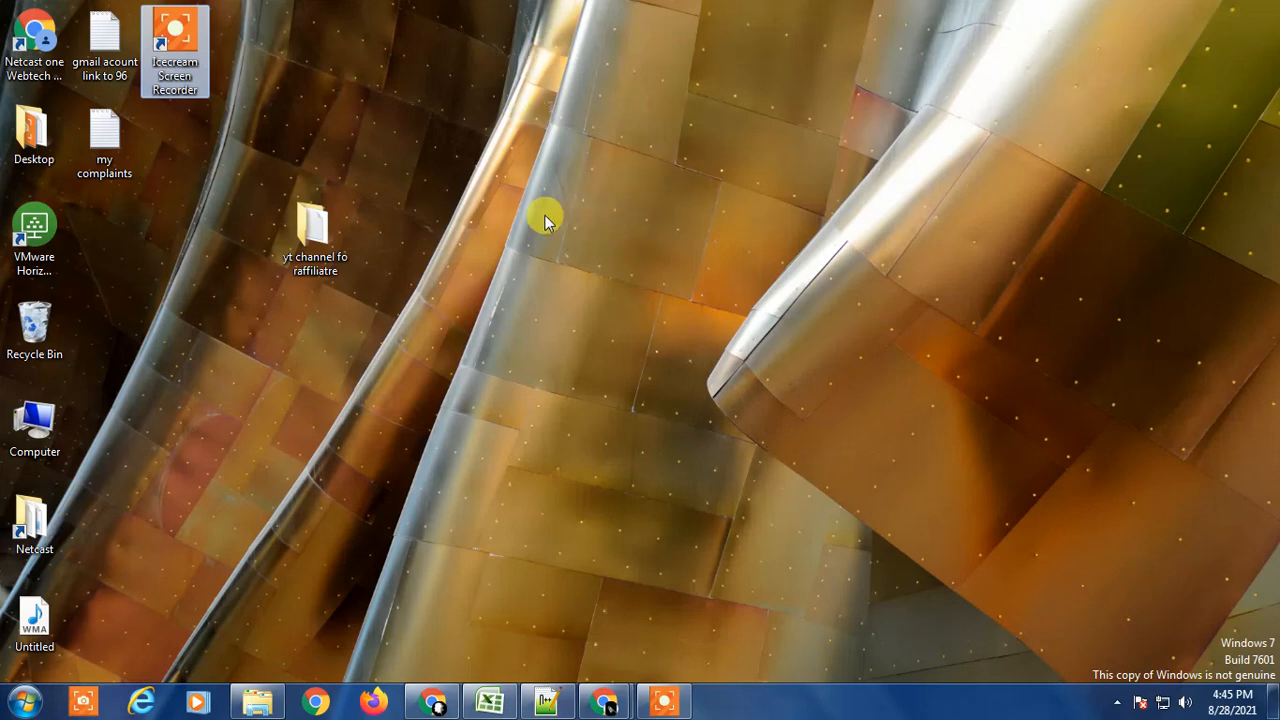